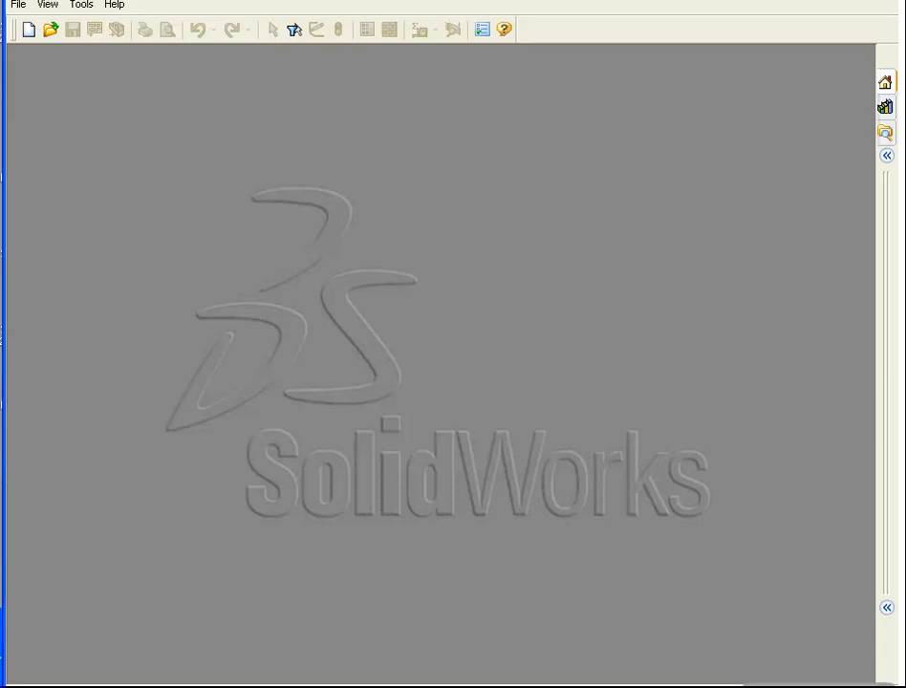
{"action": "mouse_move", "coordinate": [130, 84]}
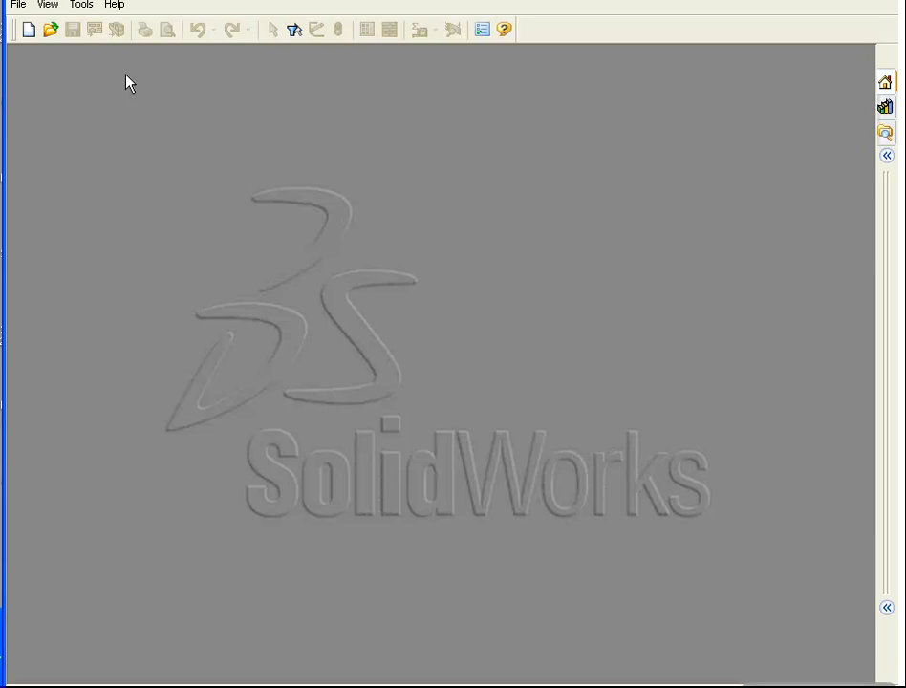
- Start a new SolidWorks document to choose between part, assembly and drawing
{"action": "left_click", "coordinate": [28, 29]}
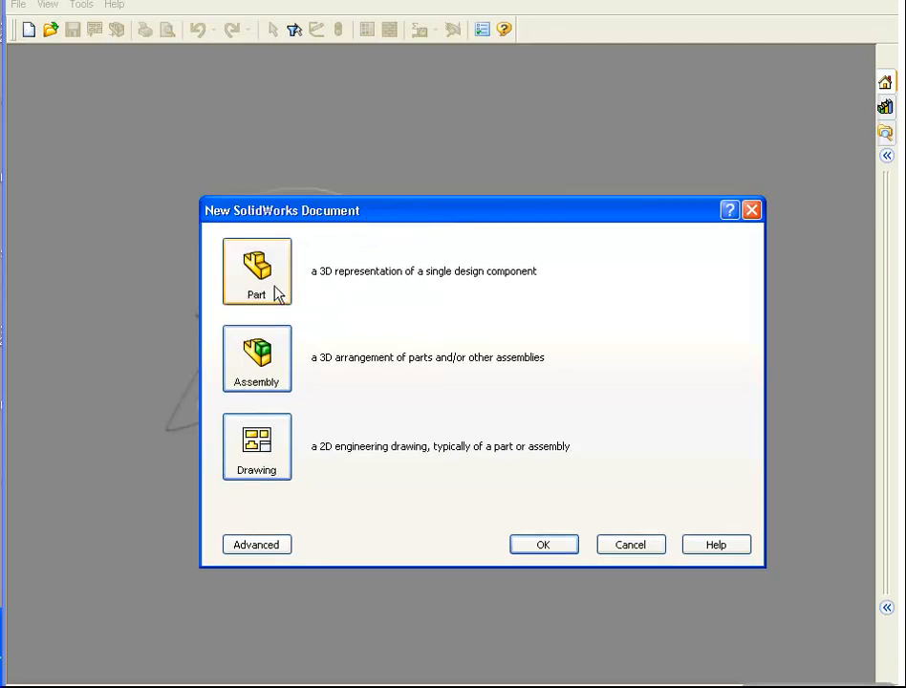
- Create a new part and begin a line sketch on the Top Plane
{"action": "left_click", "coordinate": [543, 543]}
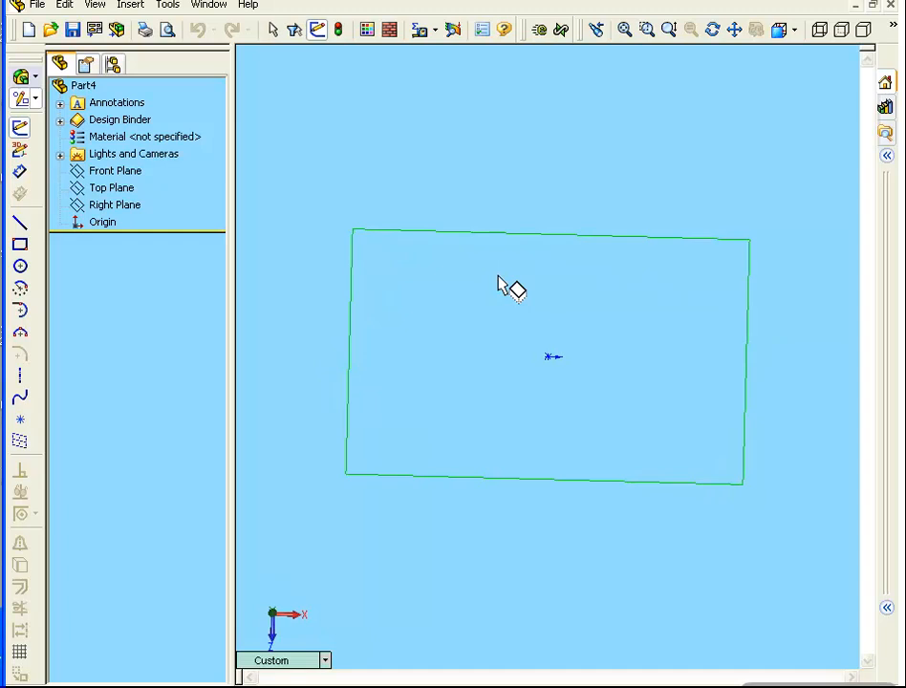
{"action": "left_click", "coordinate": [20, 221]}
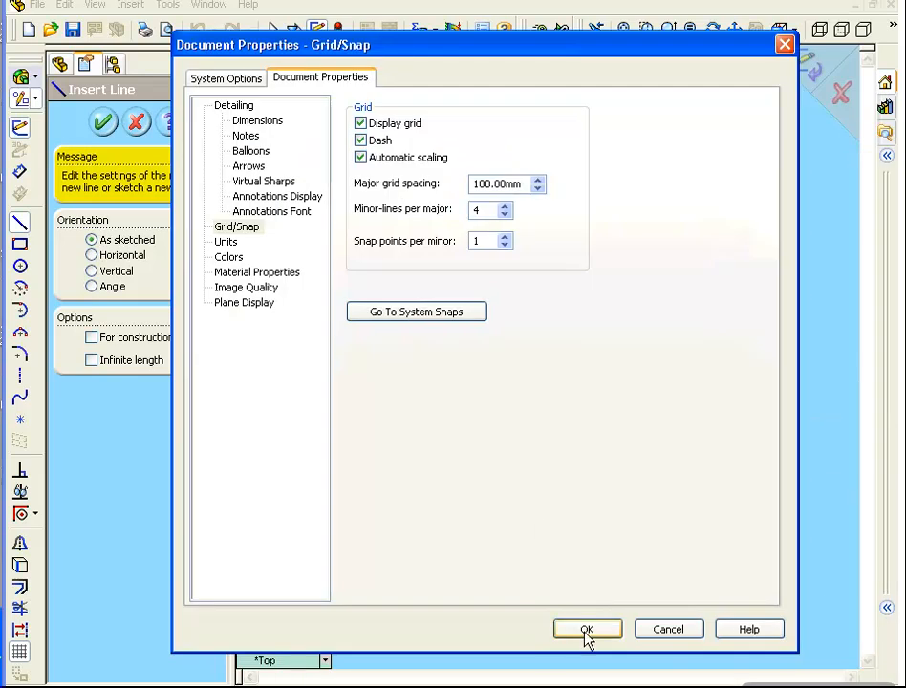
- Show the grid, draw the horizontal bottom line, and begin the angled line toward the upper right
{"action": "left_click", "coordinate": [587, 629]}
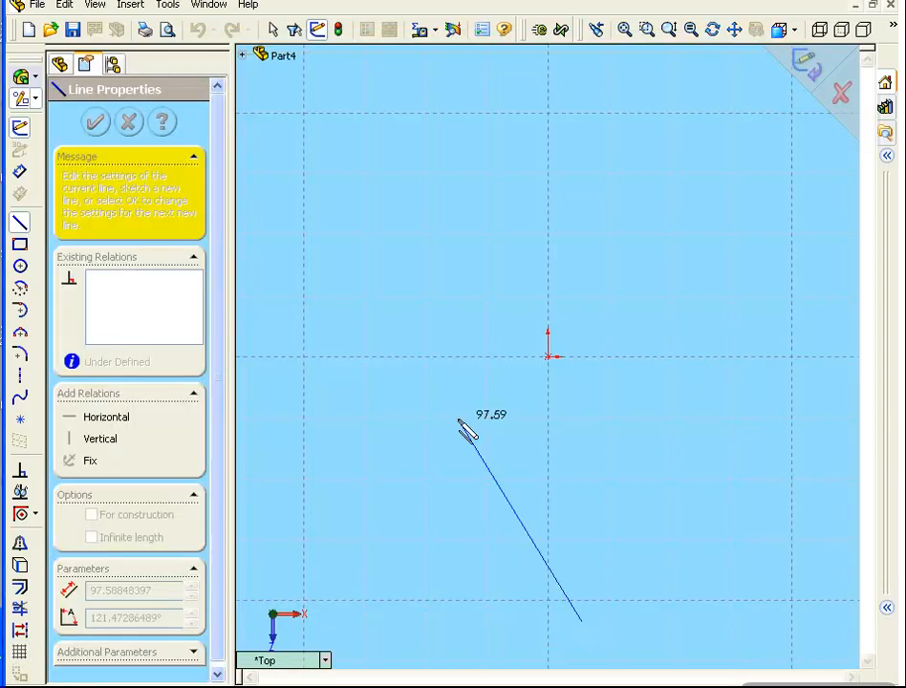
{"action": "left_click_drag", "start_coordinate": [468, 430], "coordinate": [302, 287]}
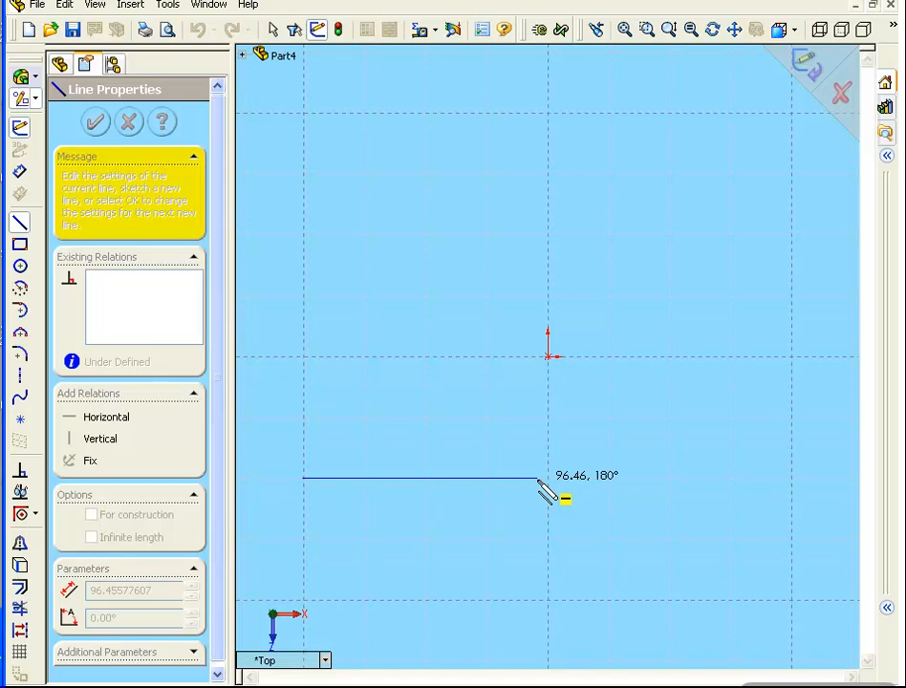
{"action": "left_click_drag", "start_coordinate": [562, 497], "coordinate": [545, 457]}
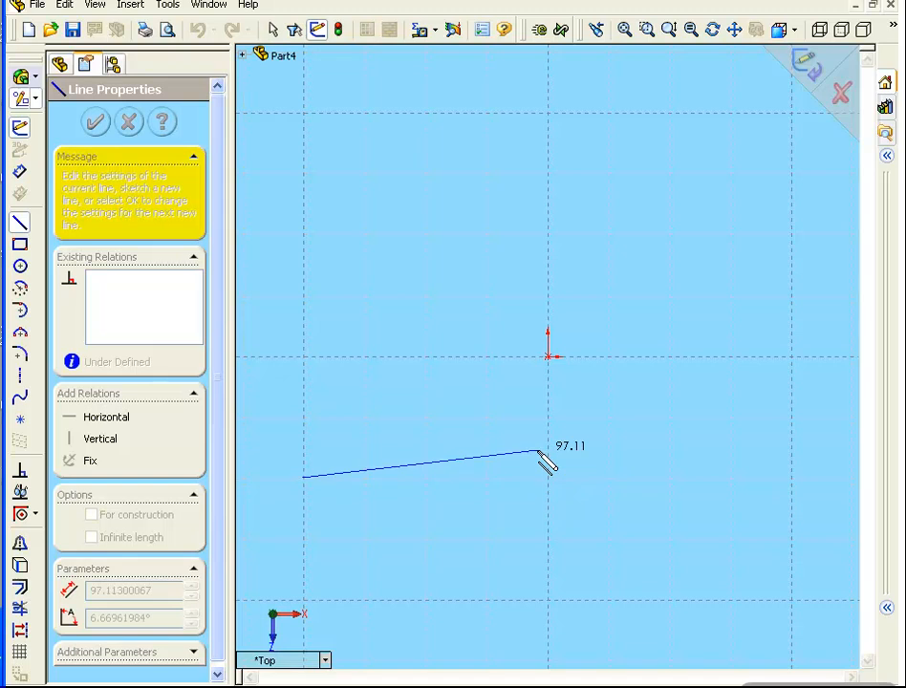
{"action": "left_click_drag", "start_coordinate": [539, 457], "coordinate": [546, 498]}
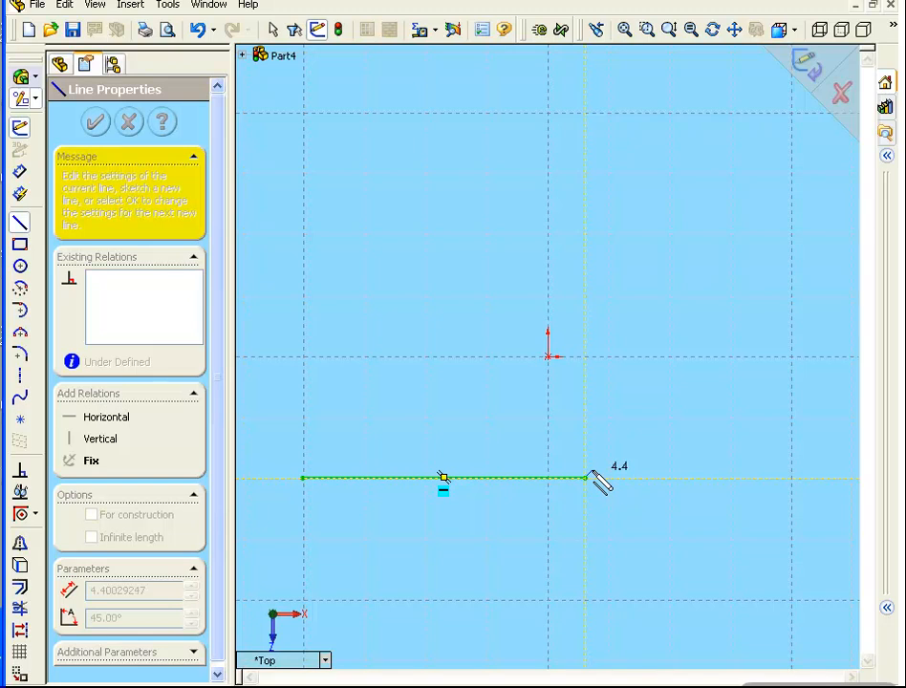
{"action": "left_click_drag", "start_coordinate": [585, 478], "coordinate": [743, 321]}
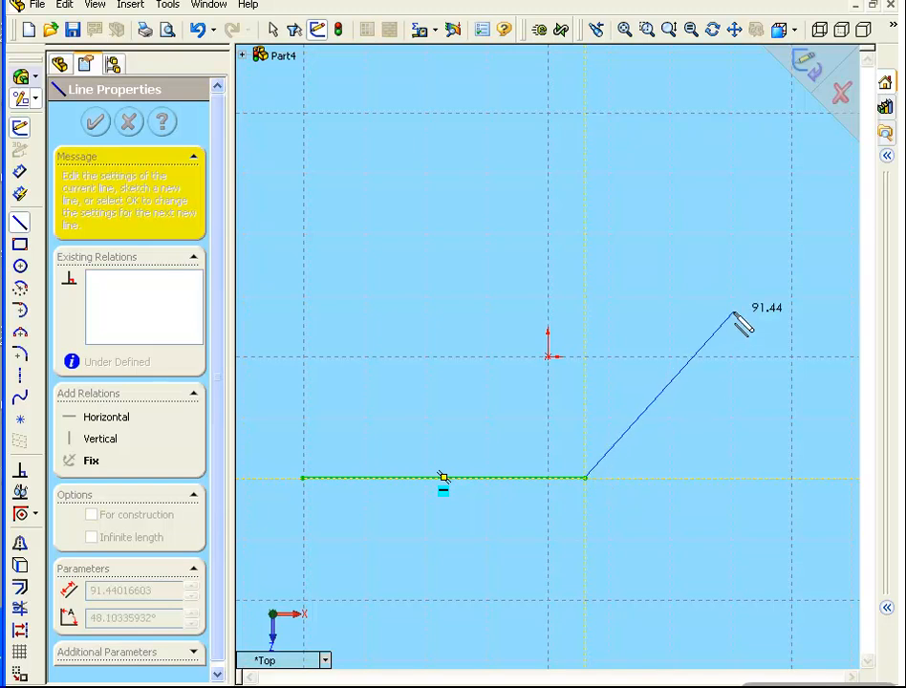
{"action": "left_click_drag", "start_coordinate": [743, 323], "coordinate": [736, 328]}
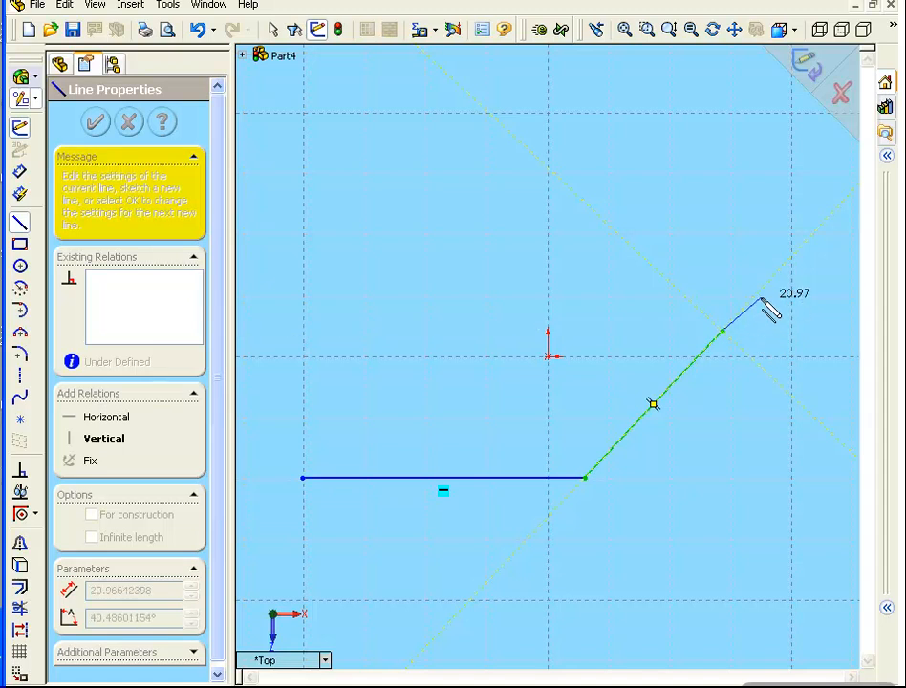
- Complete the angled line to the upper right and start an arc from its end
{"action": "left_click_drag", "start_coordinate": [764, 306], "coordinate": [730, 332]}
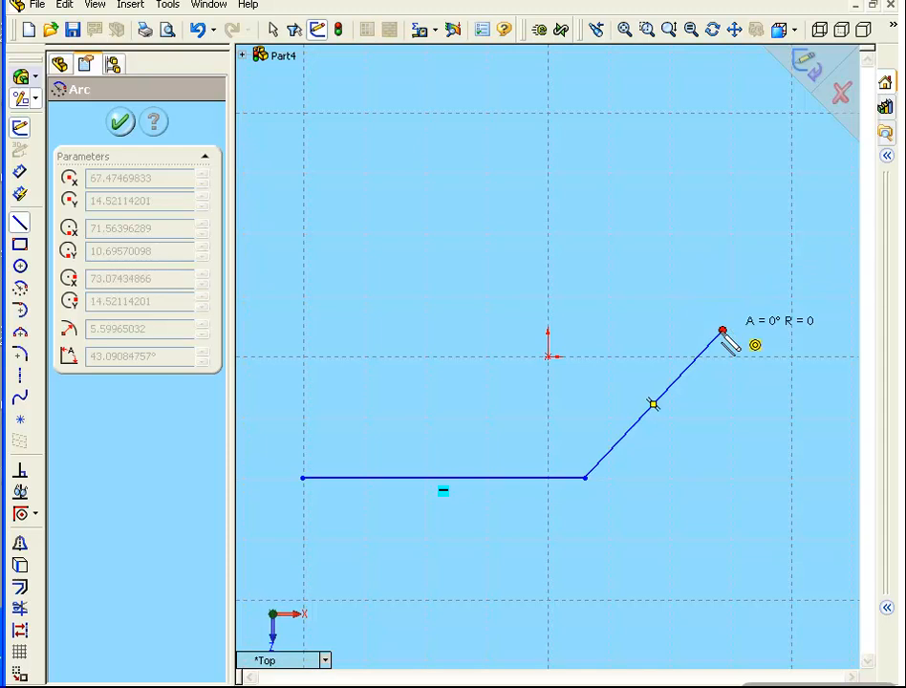
{"action": "left_click_drag", "start_coordinate": [722, 333], "coordinate": [799, 356]}
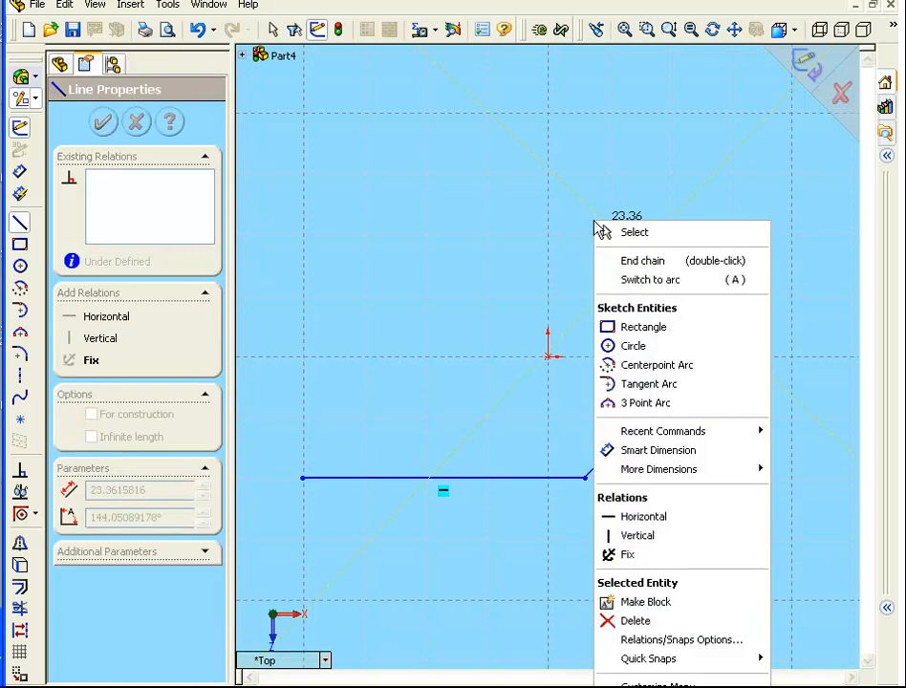
{"action": "mouse_move", "coordinate": [654, 279]}
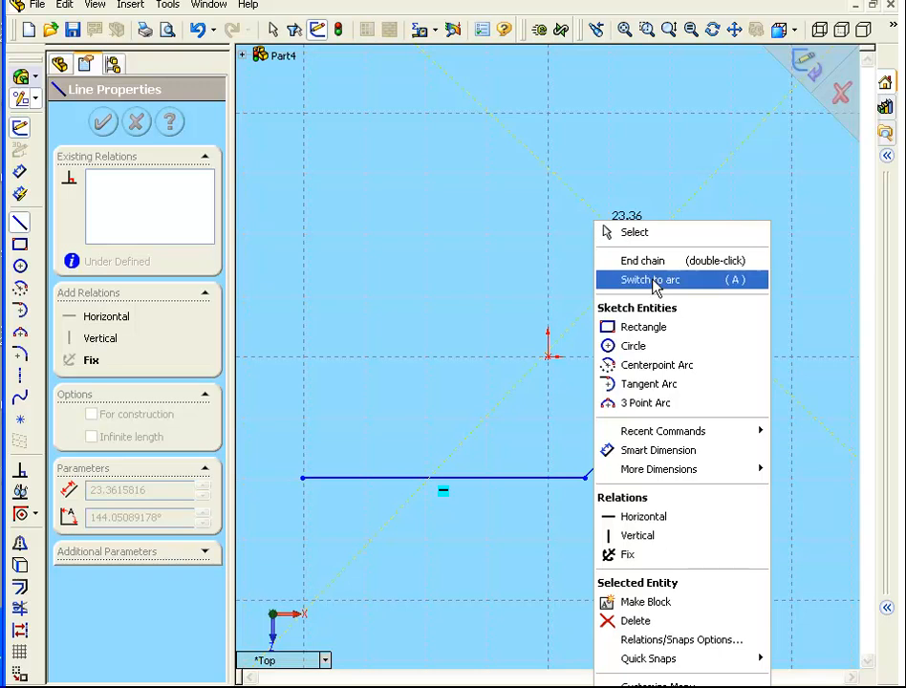
- Draw the upper-right tangent arc and the horizontal top line back toward the left
{"action": "left_click", "coordinate": [650, 279]}
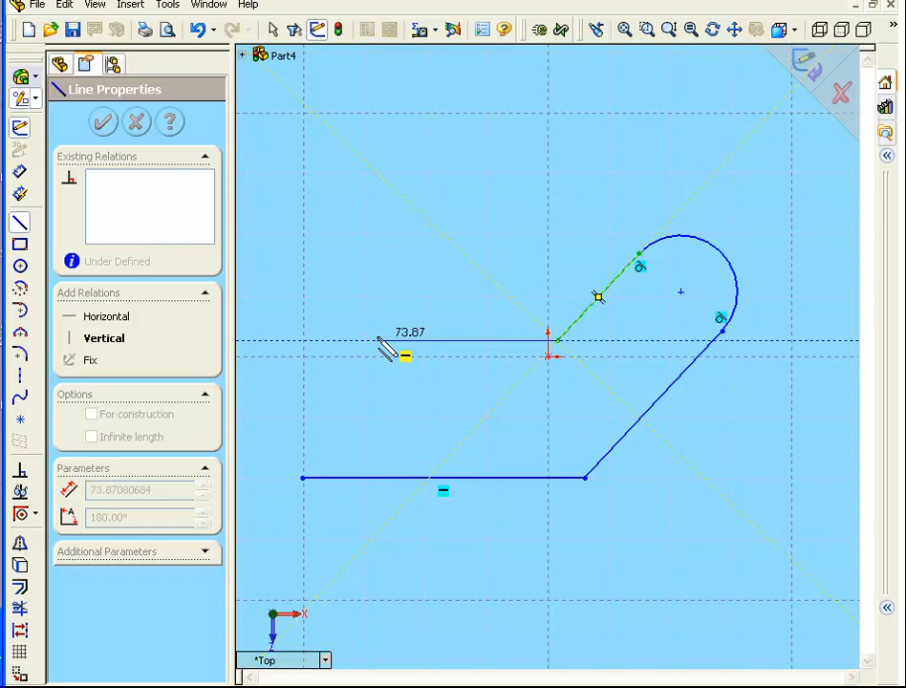
{"action": "left_click_drag", "start_coordinate": [382, 346], "coordinate": [306, 346]}
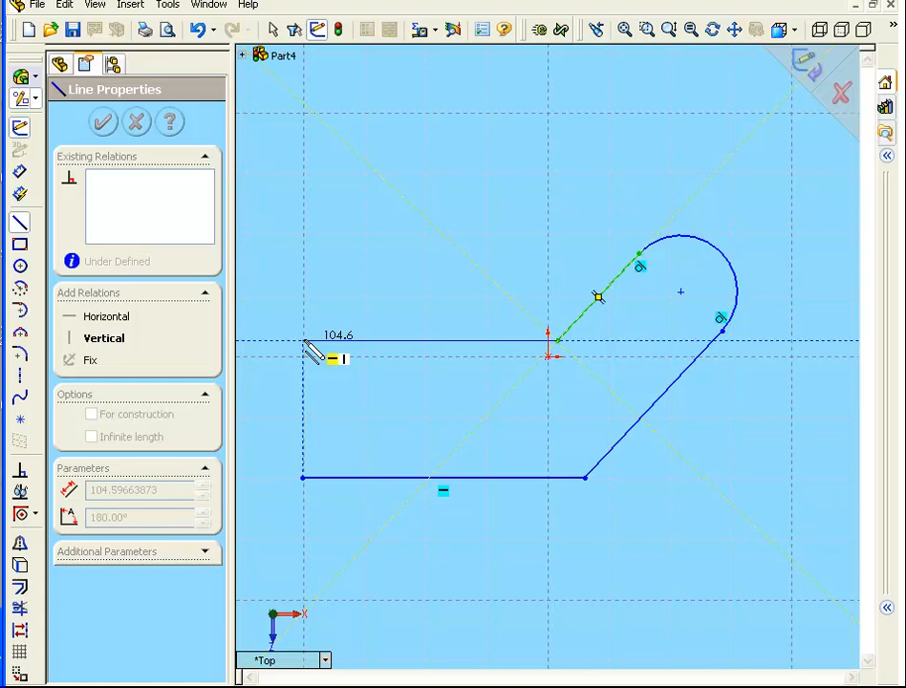
{"action": "left_click_drag", "start_coordinate": [306, 344], "coordinate": [314, 383]}
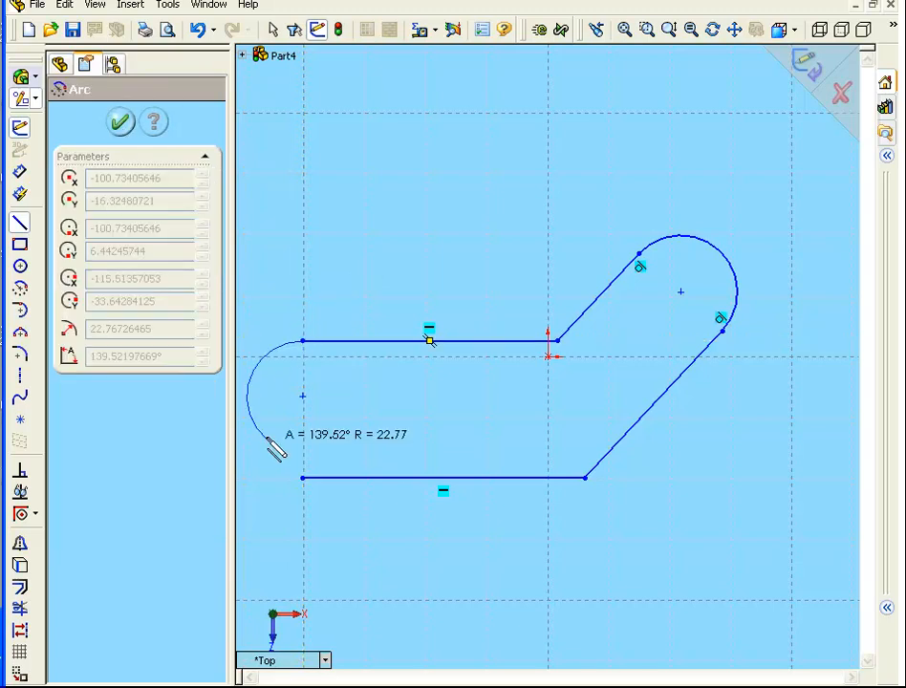
- Close the slot profile with a left-end tangent arc joining back to the bottom line
{"action": "left_click_drag", "start_coordinate": [271, 454], "coordinate": [304, 478]}
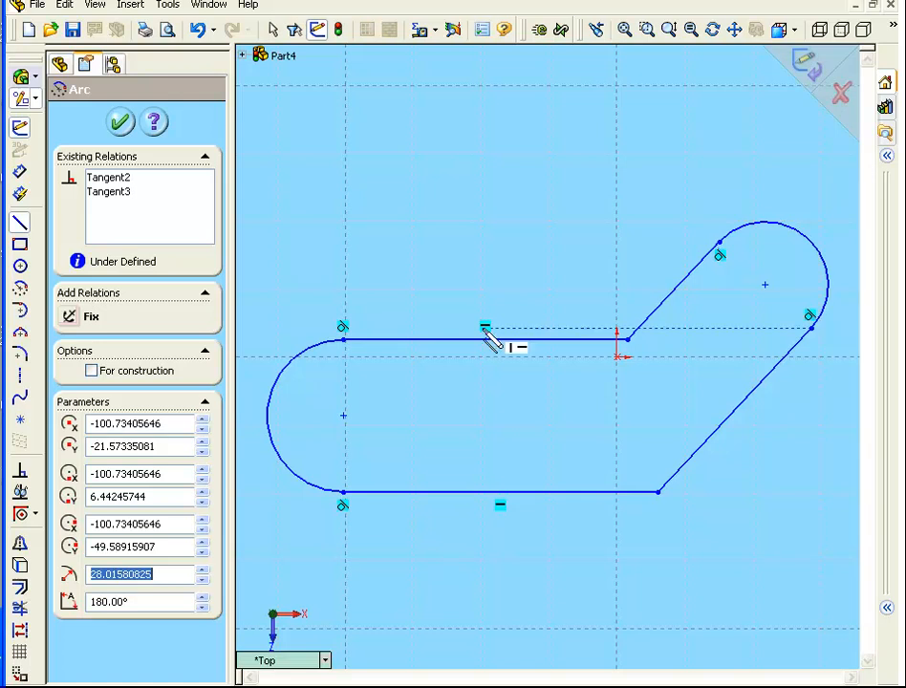
{"action": "mouse_move", "coordinate": [506, 525]}
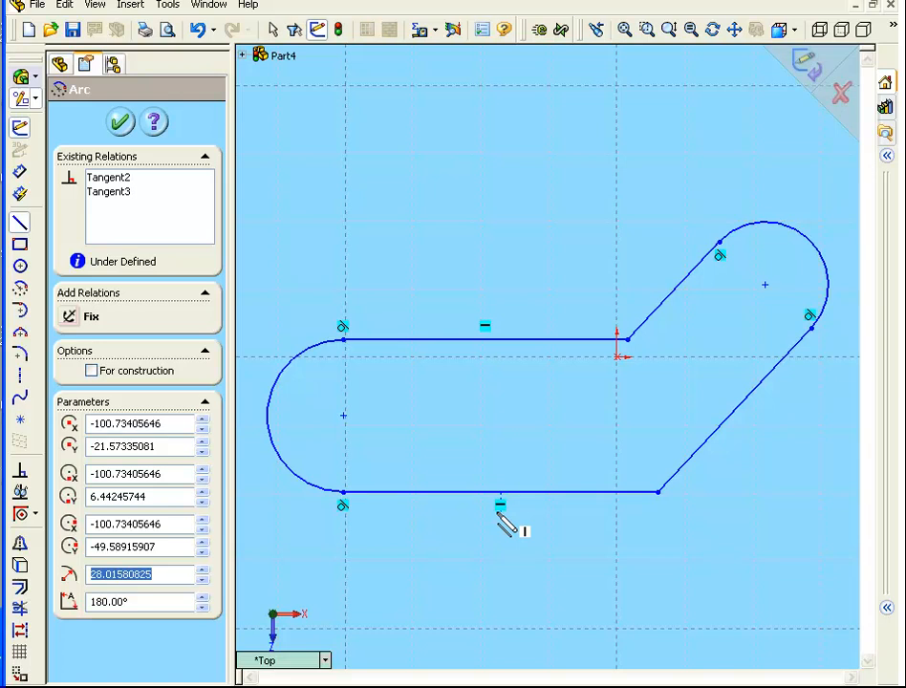
{"action": "mouse_move", "coordinate": [430, 411]}
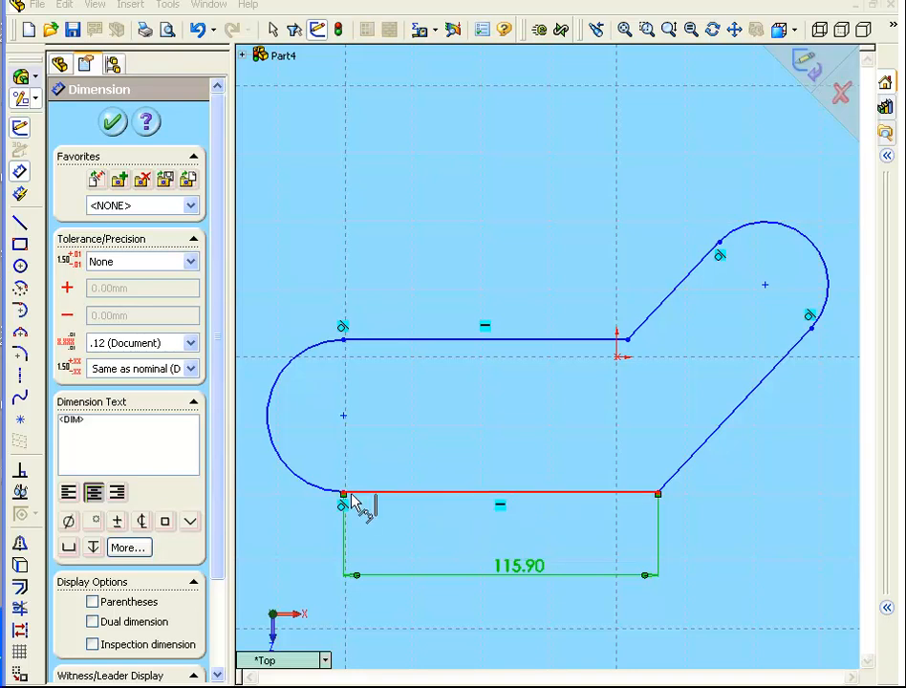
{"action": "mouse_move", "coordinate": [630, 505]}
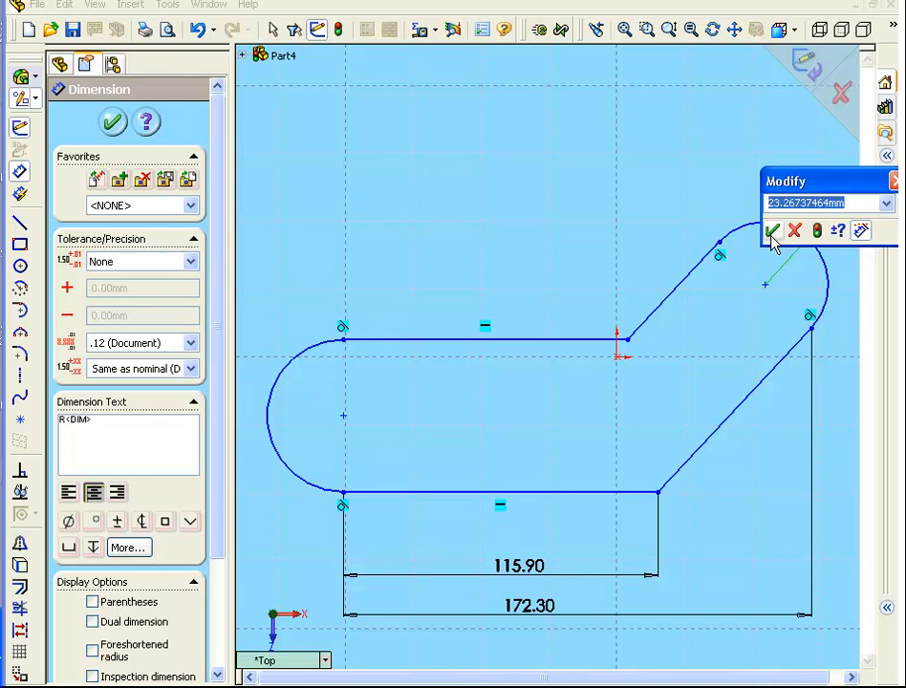
- Confirm the arc radii R23.27 and R28.02, dismissing the arc-to-centre dimension error
{"action": "left_click", "coordinate": [772, 233]}
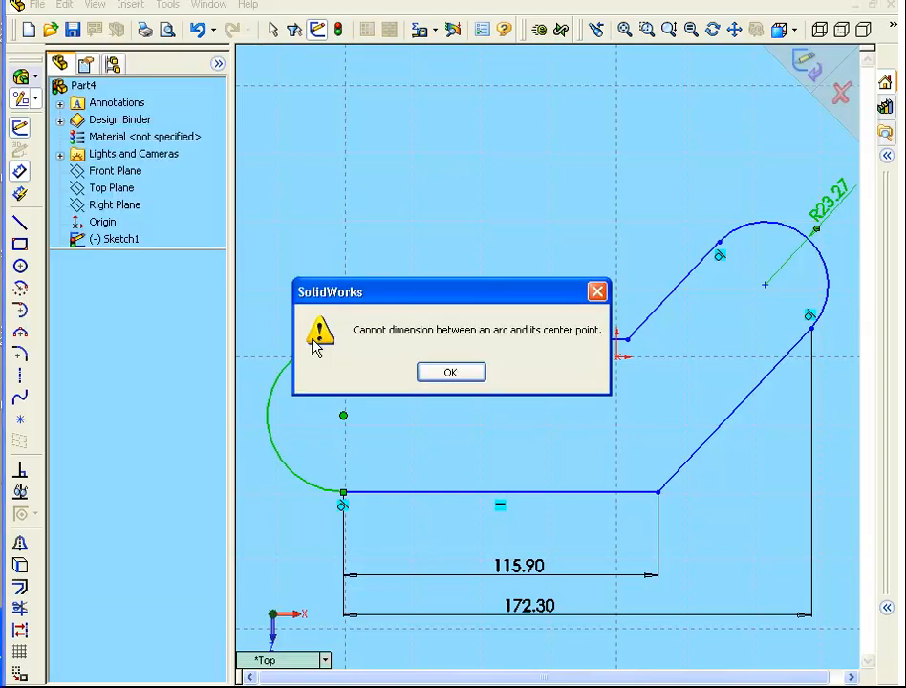
{"action": "left_click", "coordinate": [451, 370]}
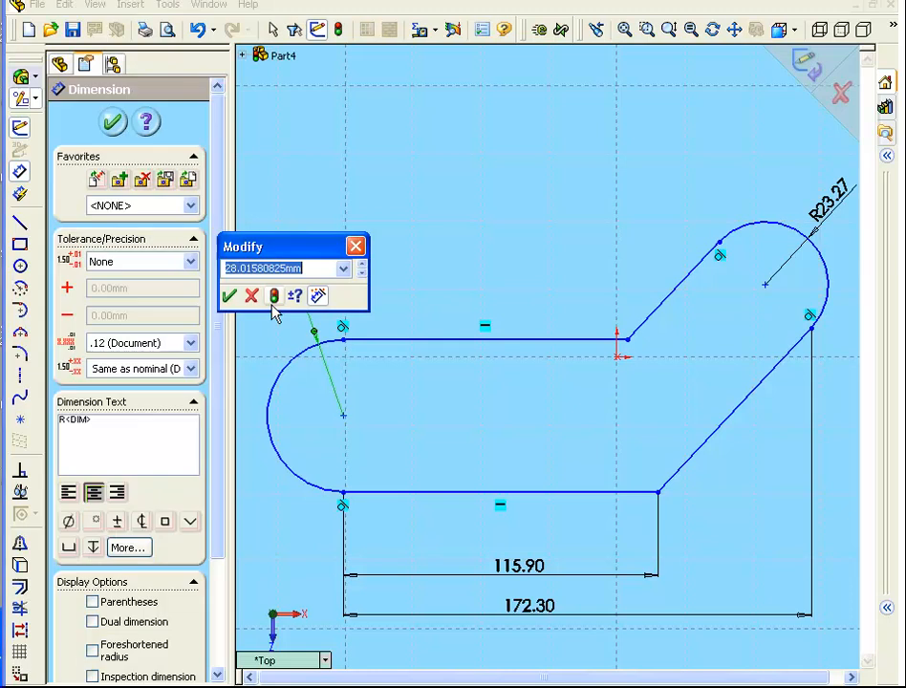
{"action": "left_click", "coordinate": [229, 296]}
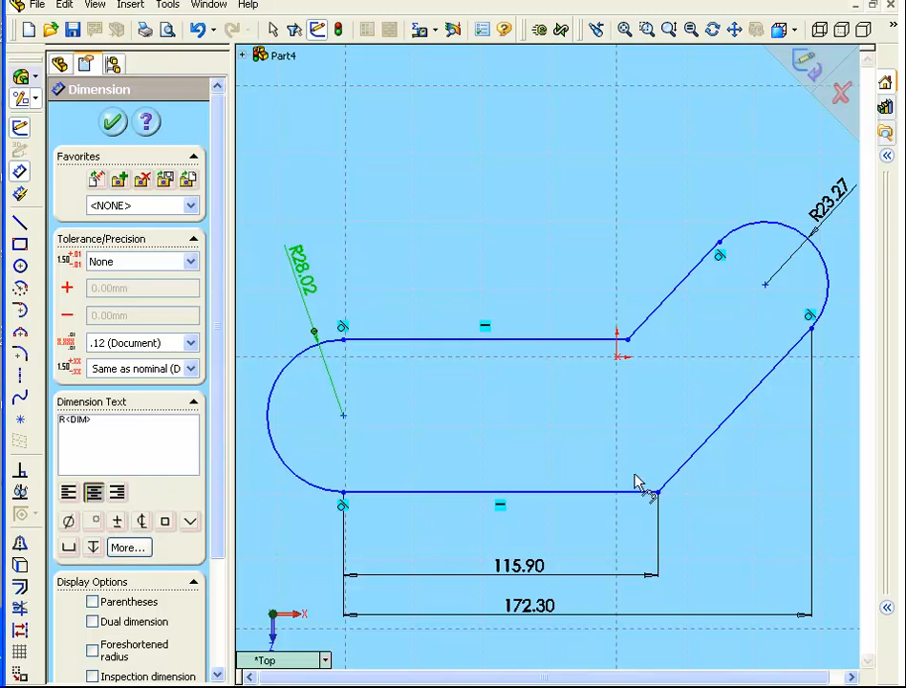
- Dimension the 133.09° angle between bottom and slanted lines and the 104.60 horizontal distance
{"action": "left_click", "coordinate": [496, 495]}
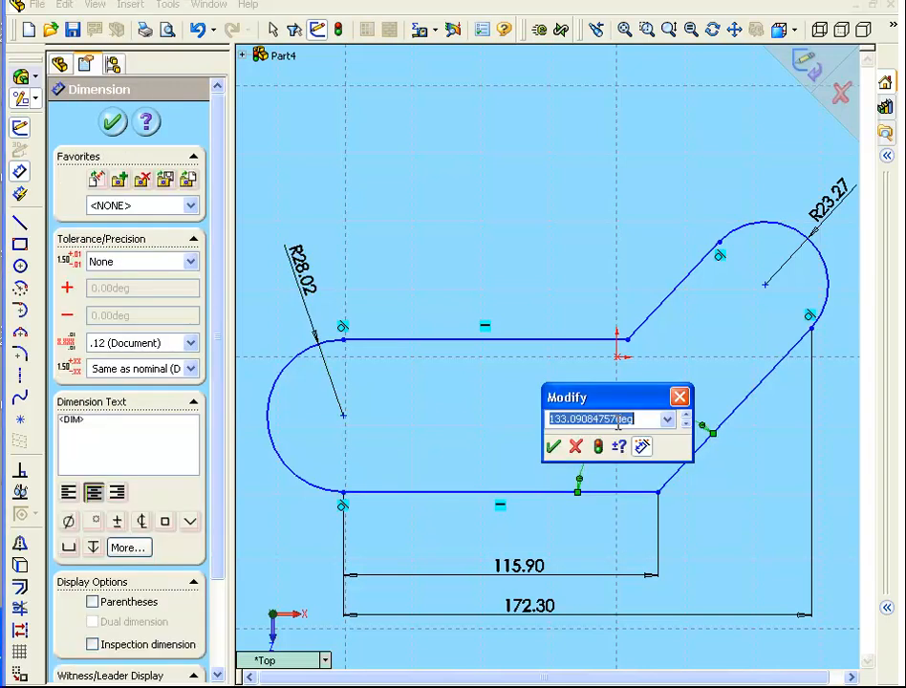
{"action": "left_click", "coordinate": [562, 447]}
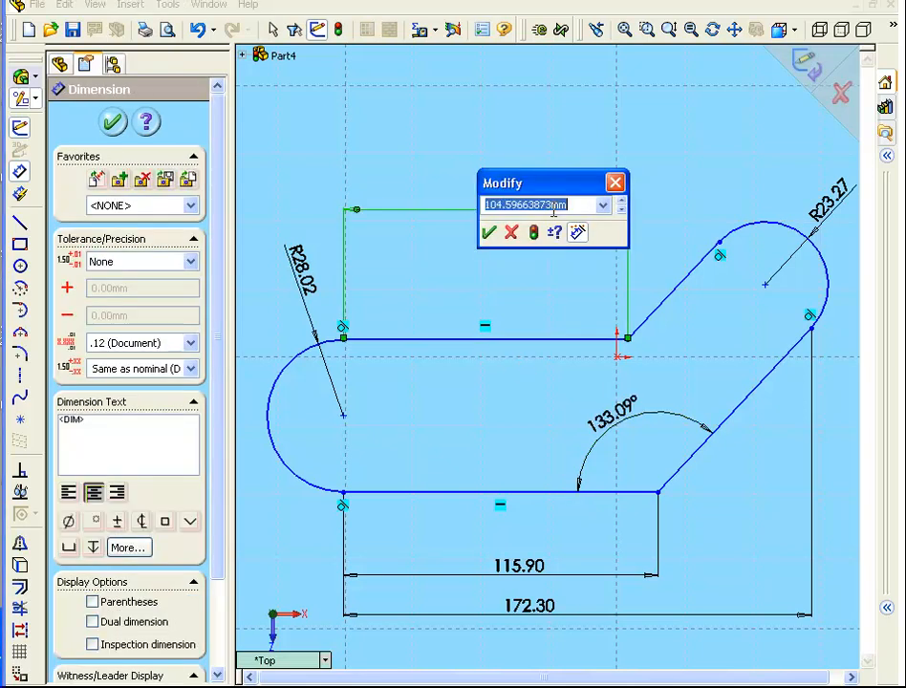
{"action": "left_click", "coordinate": [489, 233]}
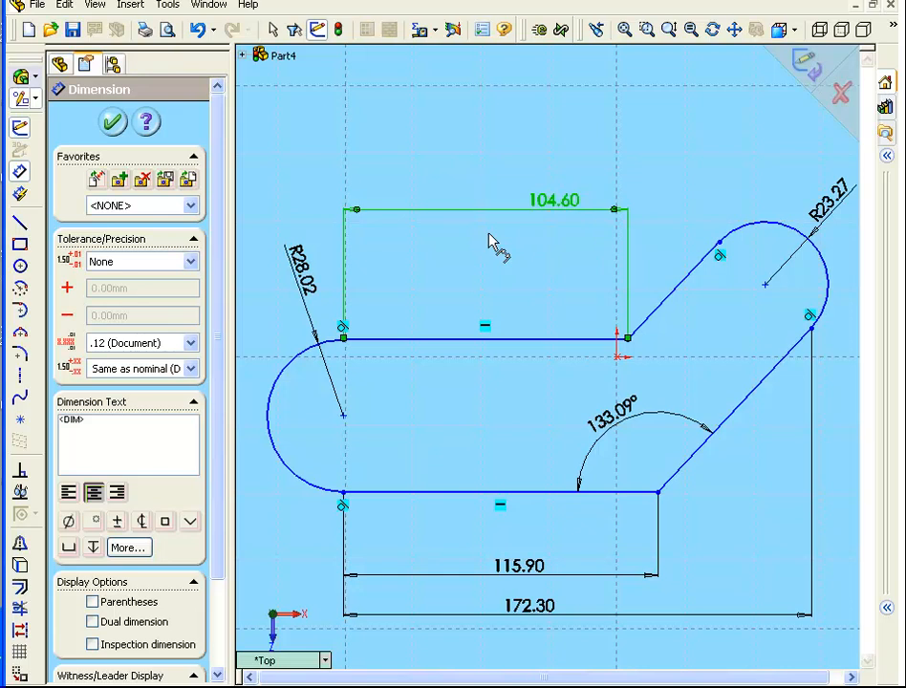
{"action": "mouse_move", "coordinate": [507, 266]}
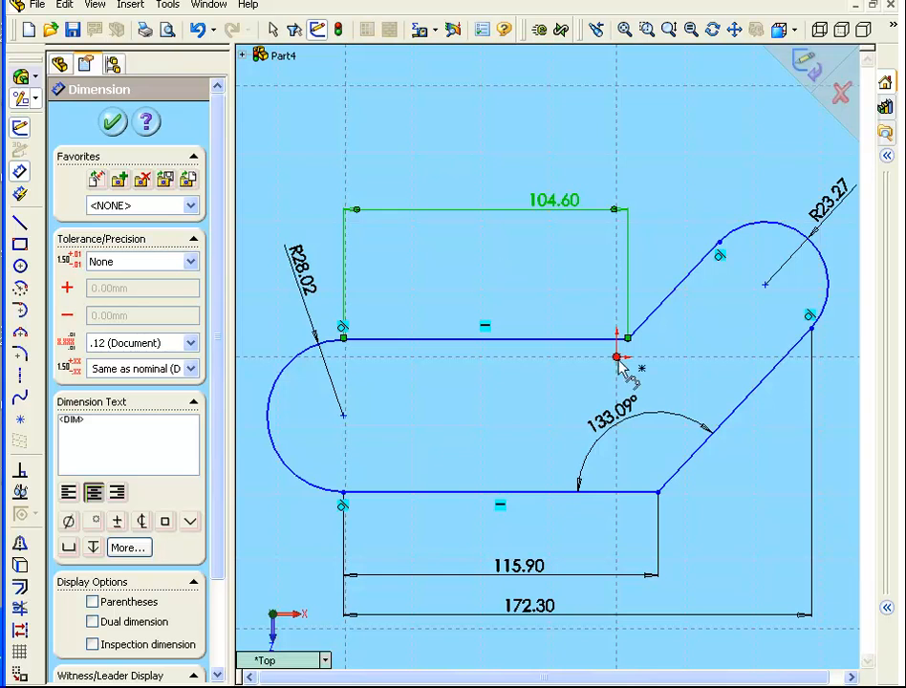
{"action": "mouse_move", "coordinate": [621, 367]}
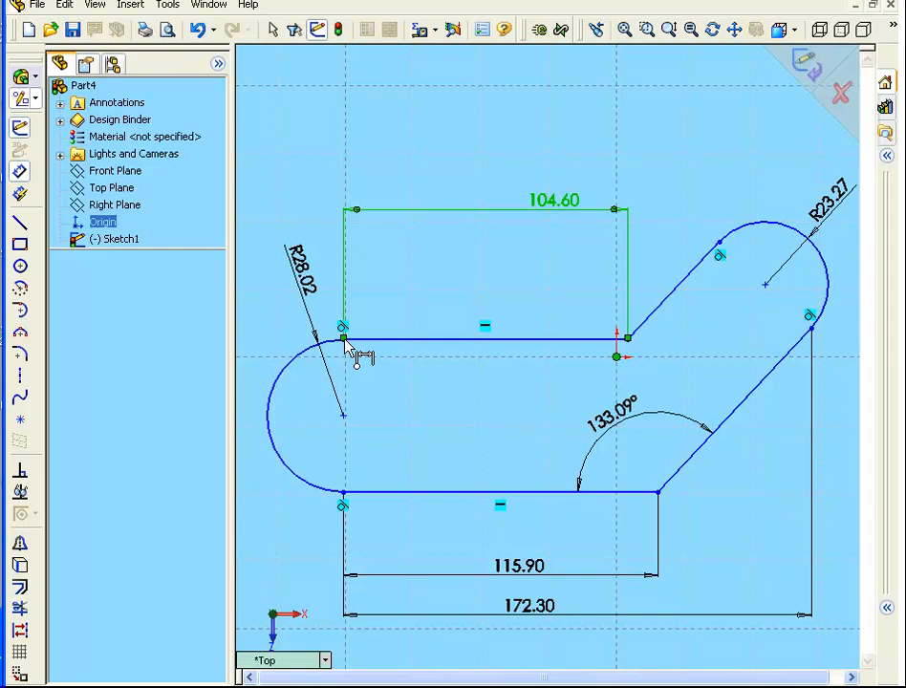
- Dimension the top line at 100.73 and the vertical offset at 21.57
{"action": "left_click", "coordinate": [342, 358]}
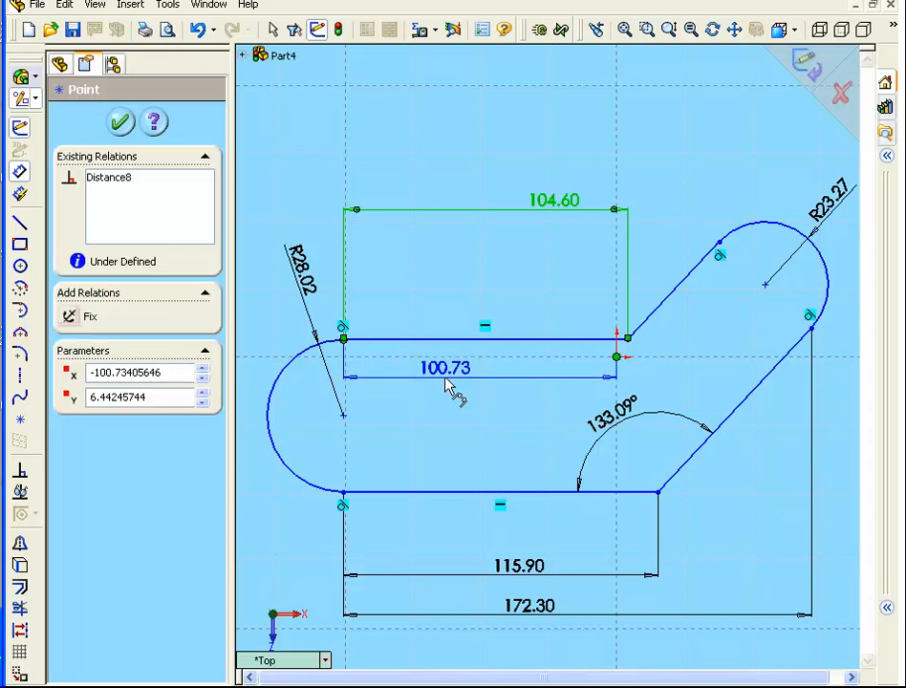
{"action": "double_click", "coordinate": [444, 367]}
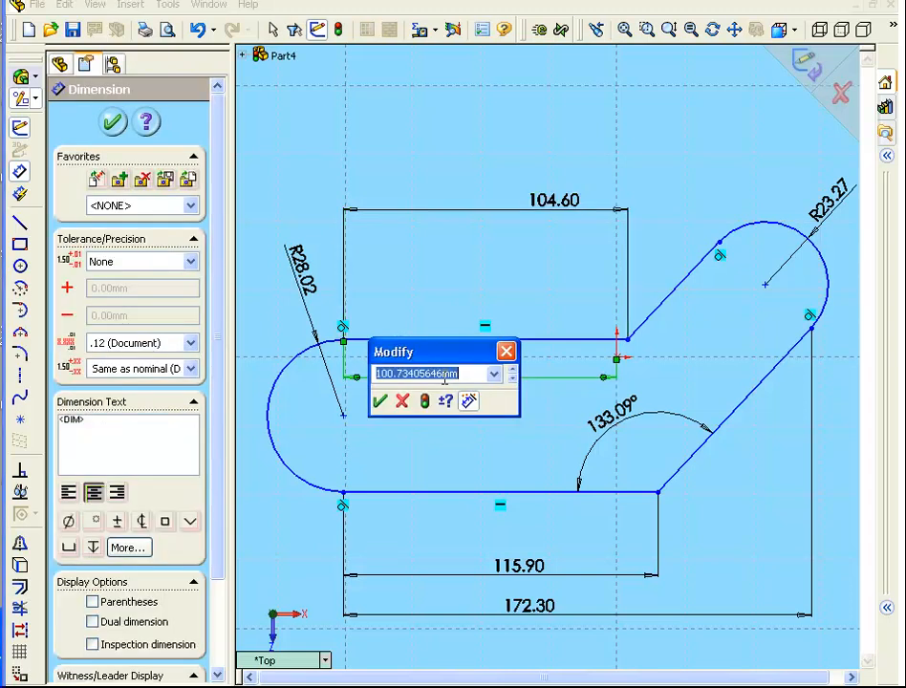
{"action": "left_click", "coordinate": [378, 399]}
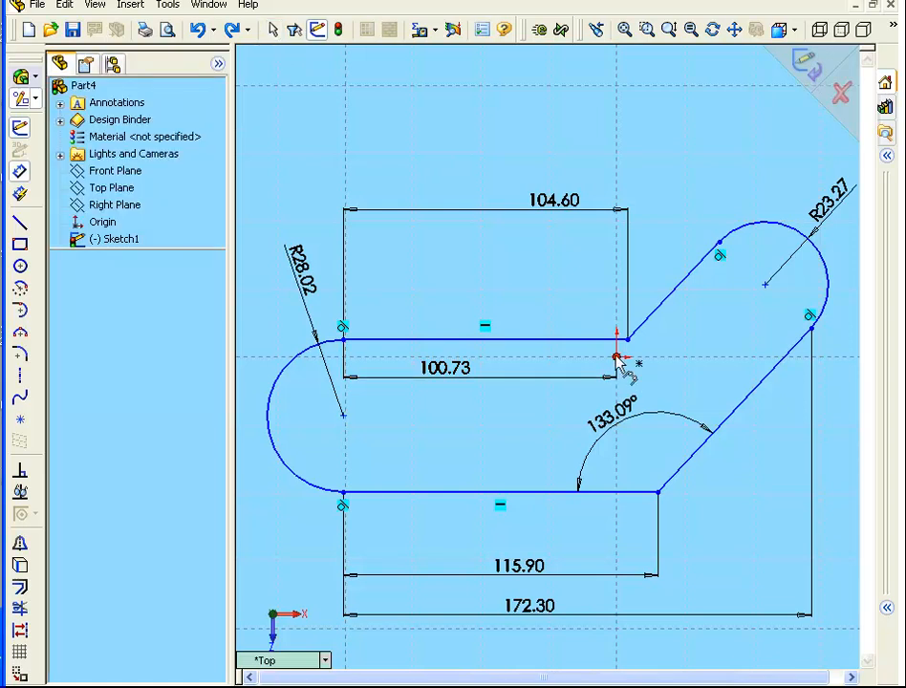
{"action": "left_click", "coordinate": [616, 358]}
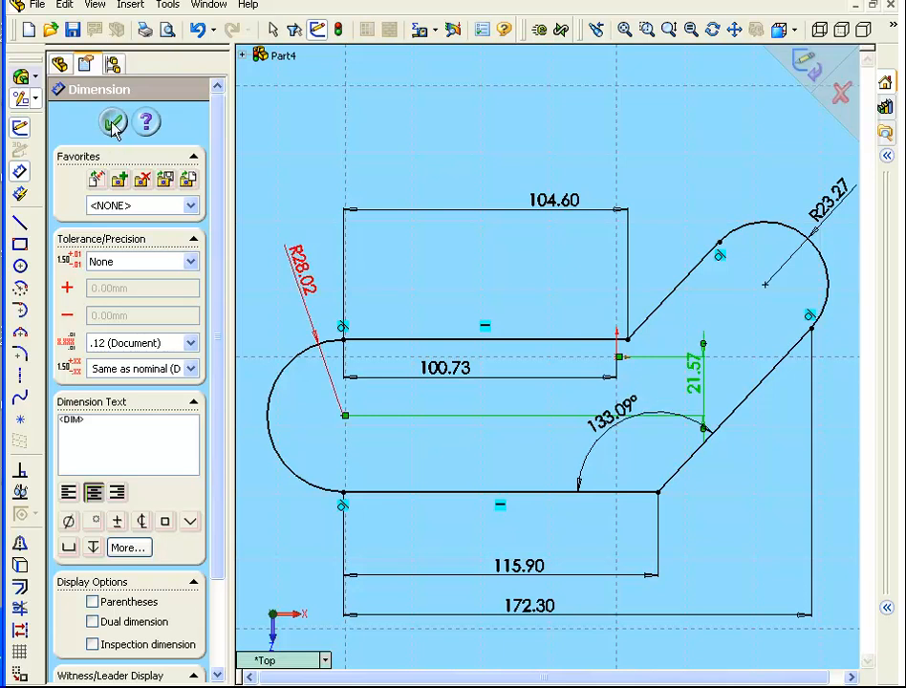
{"action": "left_click", "coordinate": [113, 122]}
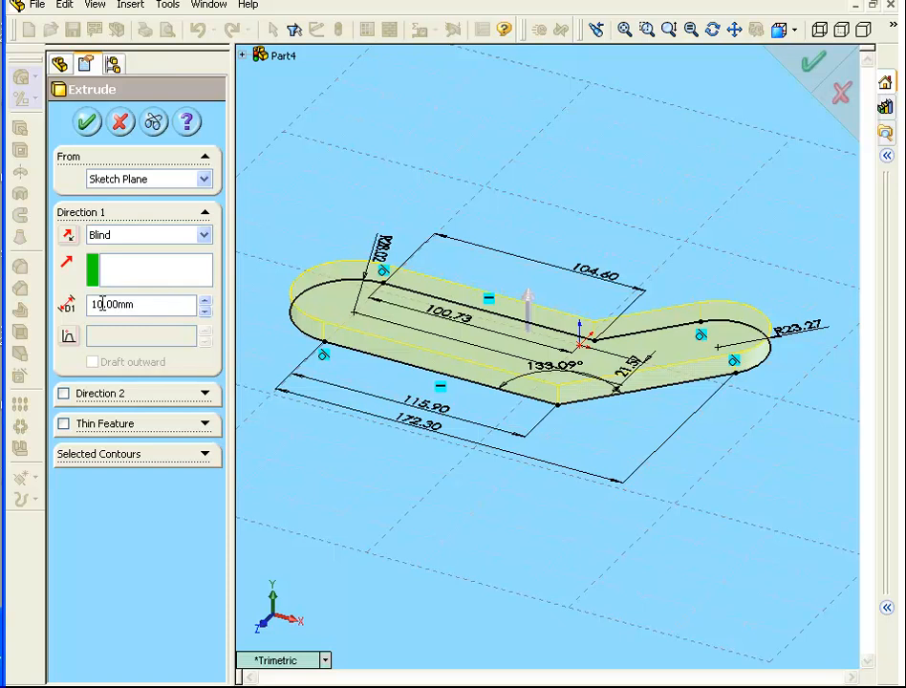
- Enter 20.00mm as the blind extrusion depth for the sketch profile
{"action": "type", "text": "2.00mm"}
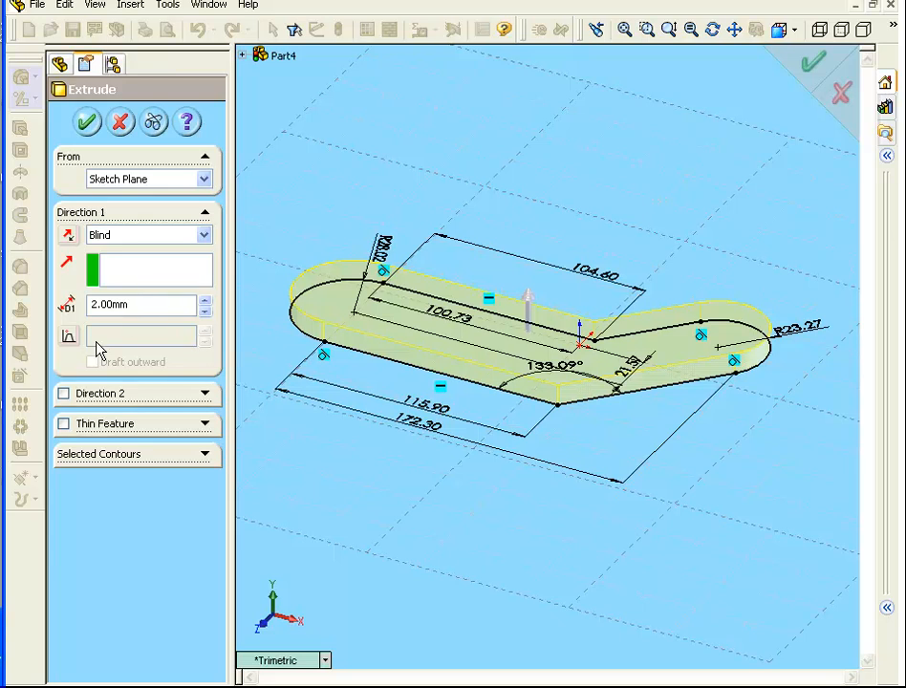
{"action": "type", "text": "20.00mm"}
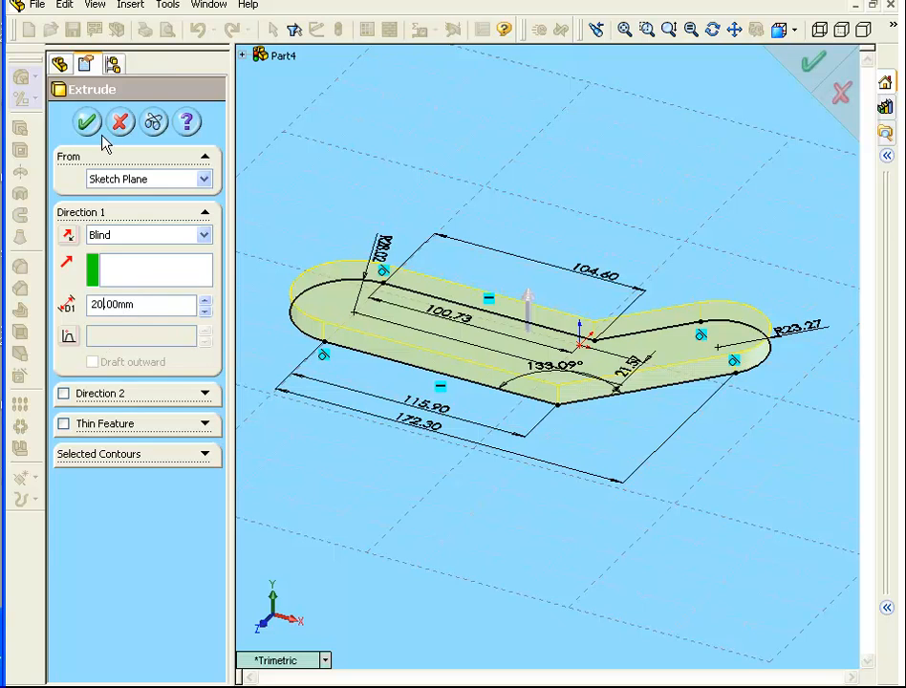